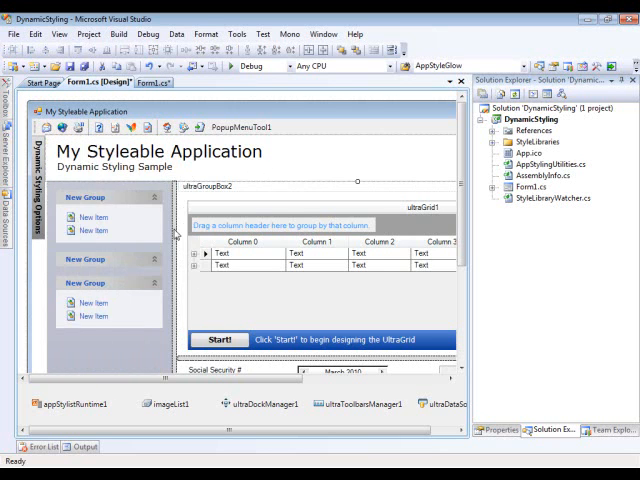
{"action": "mouse_move", "coordinate": [134, 244]}
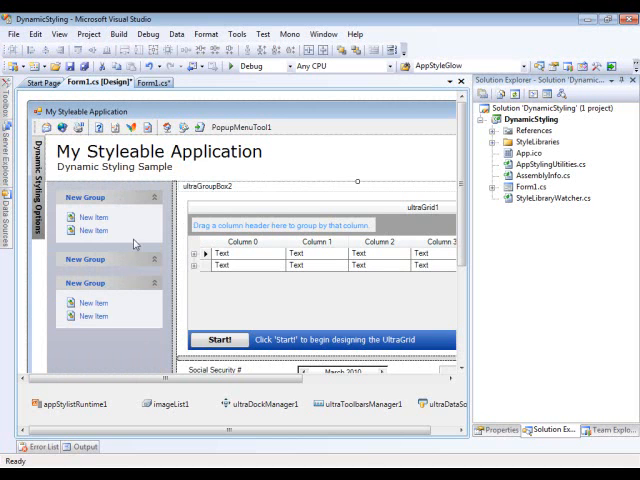
{"action": "mouse_move", "coordinate": [215, 200]}
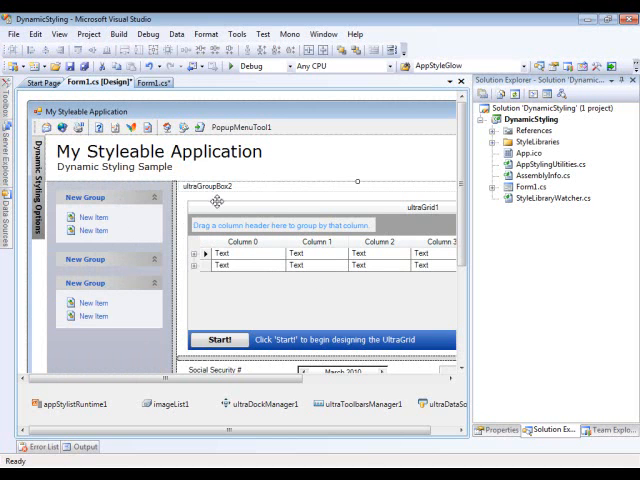
{"action": "scroll", "scroll_direction": "down", "scroll_amount": 3}
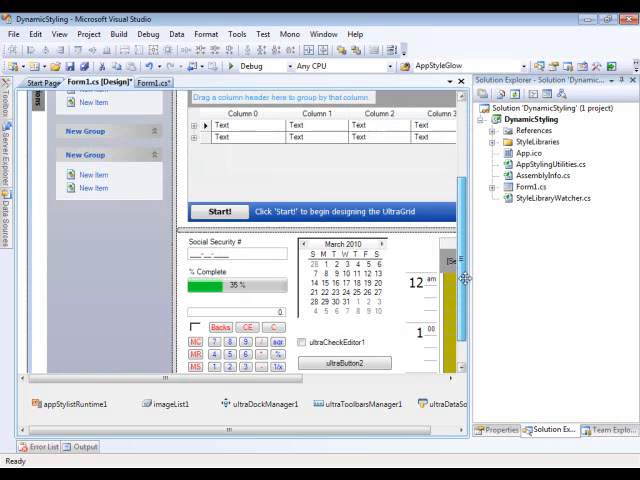
{"action": "scroll", "scroll_direction": "down", "scroll_amount": 3}
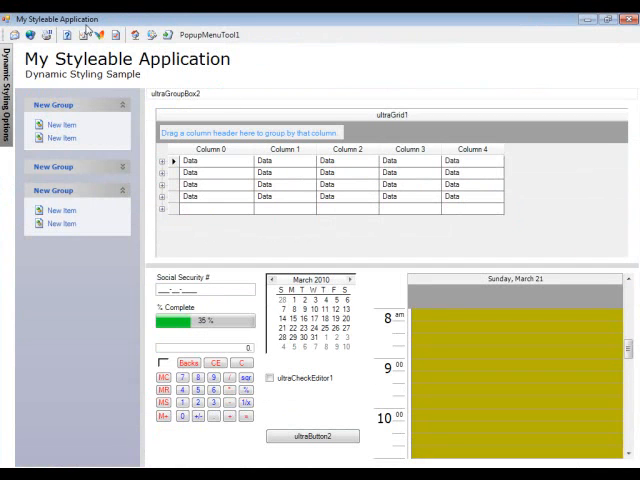
{"action": "mouse_move", "coordinate": [282, 228]}
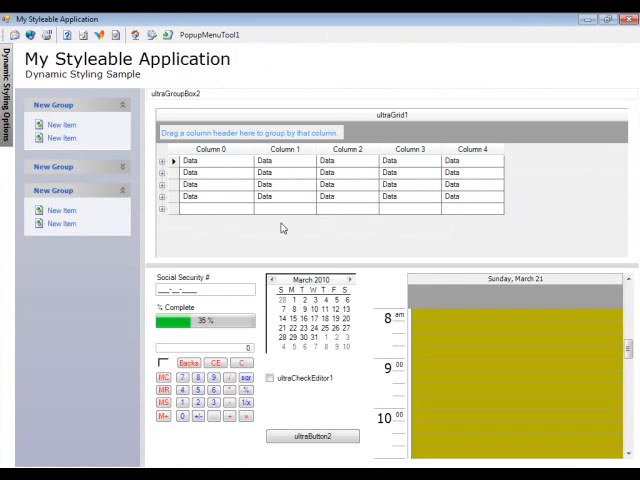
{"action": "mouse_move", "coordinate": [330, 428]}
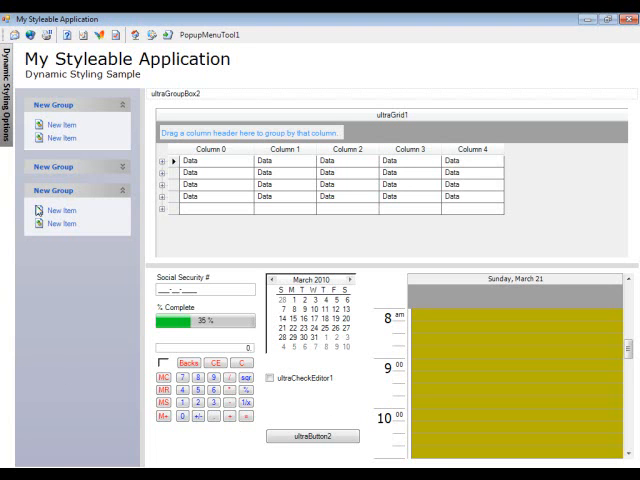
{"action": "mouse_move", "coordinate": [245, 209]}
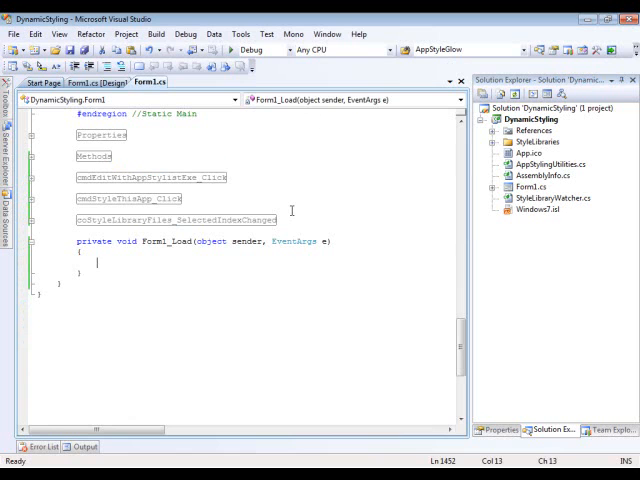
{"action": "type", "text": "Infragistics.Win.AppStyling.StyleManager.Load(\"../"}
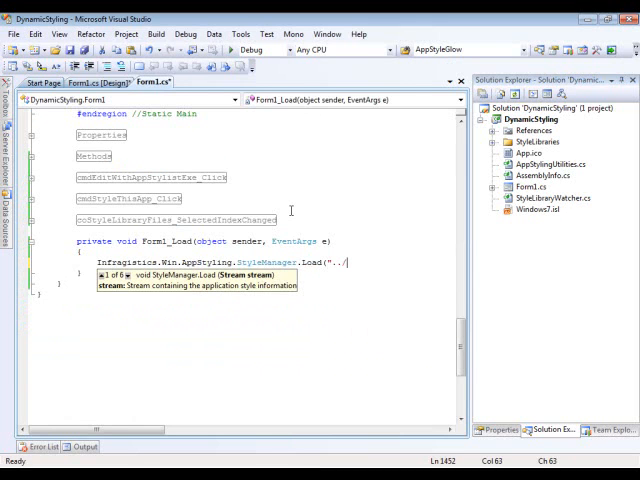
{"action": "type", "text": "Win"}
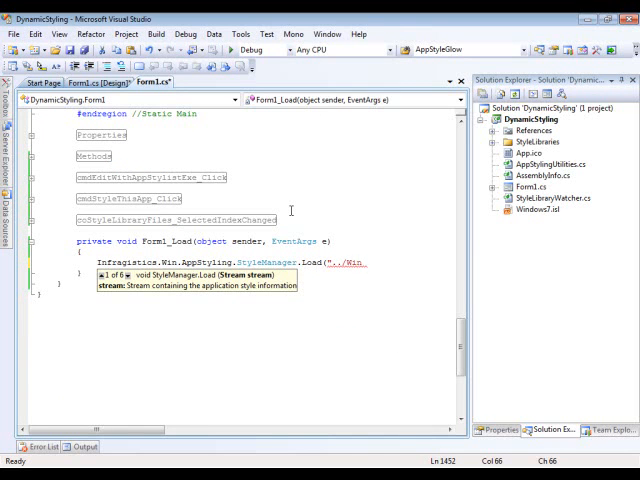
{"action": "type", "text": "dows1"}
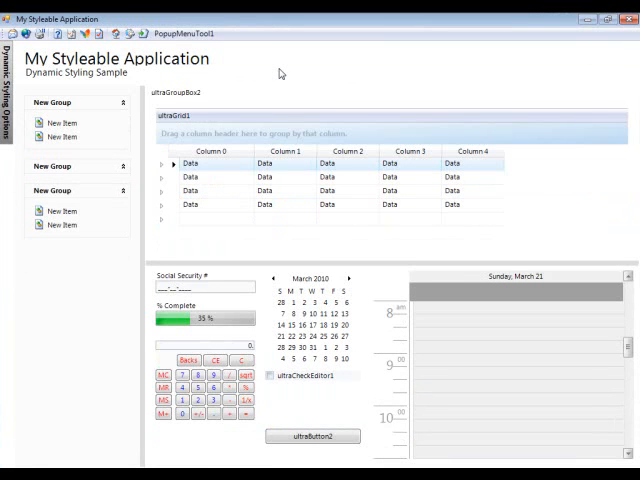
{"action": "mouse_move", "coordinate": [244, 56]}
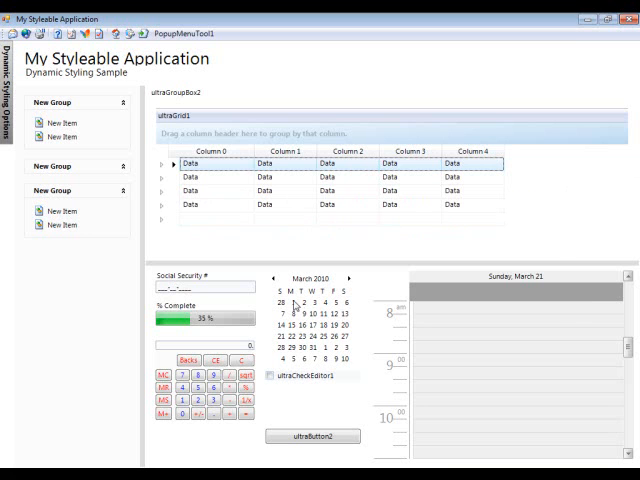
{"action": "mouse_move", "coordinate": [330, 328]}
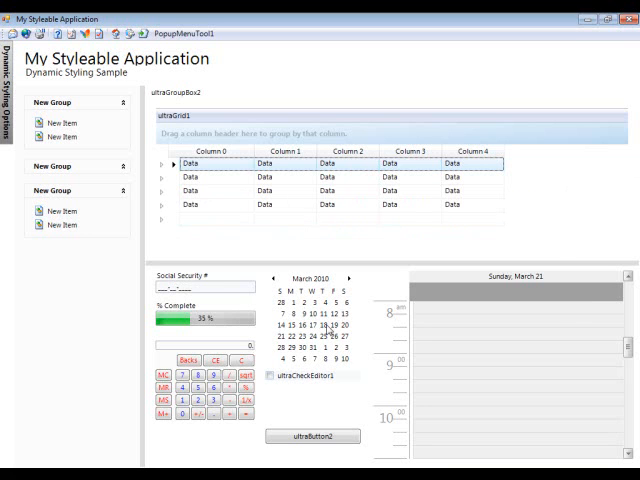
{"action": "mouse_move", "coordinate": [636, 332]}
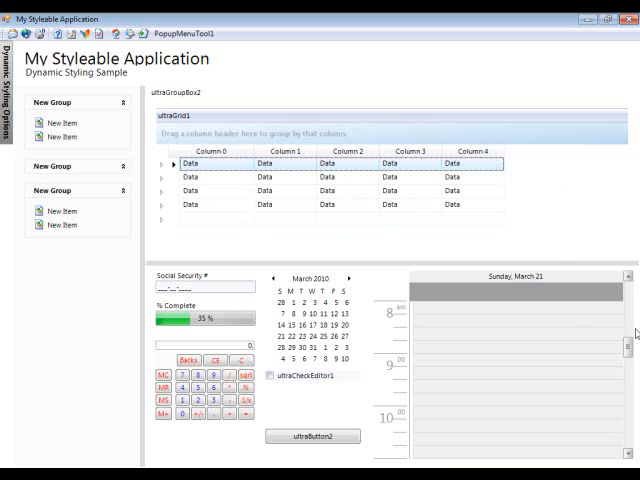